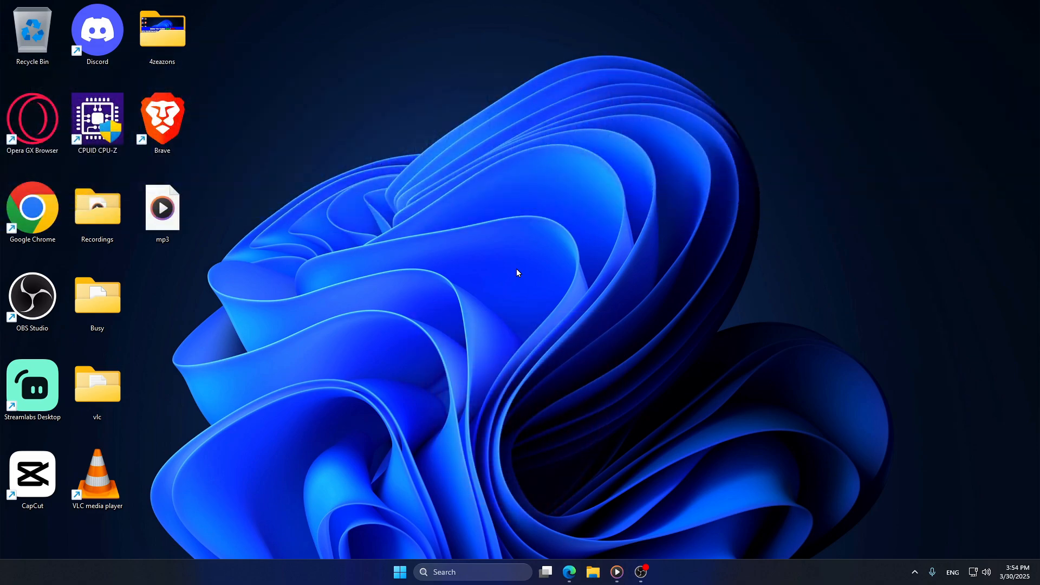
mouse_move(315, 155)
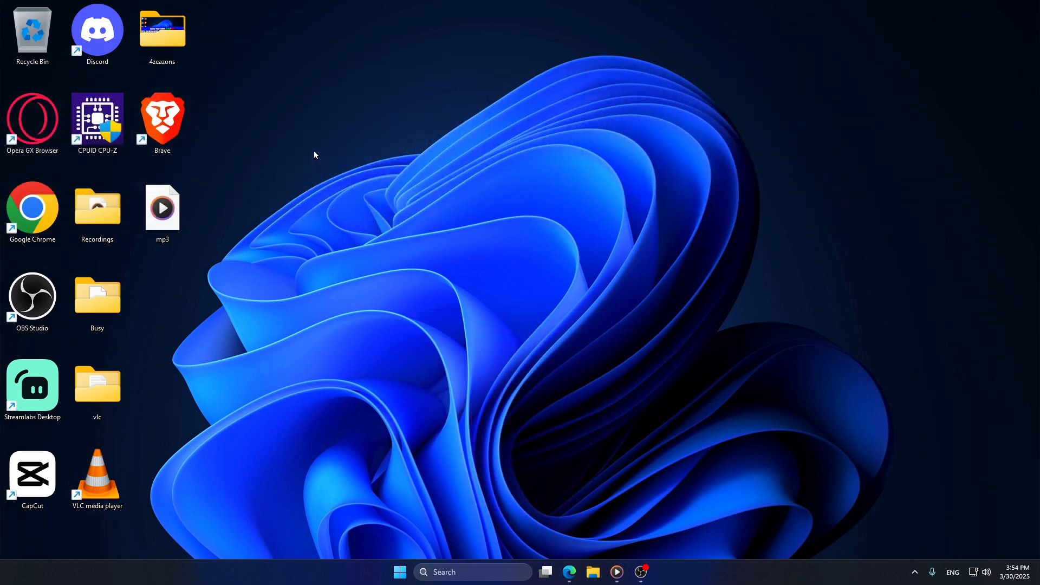
Launch Brave, go to Settings and show the About Brave page with version 1.76.82
double_click(161, 117)
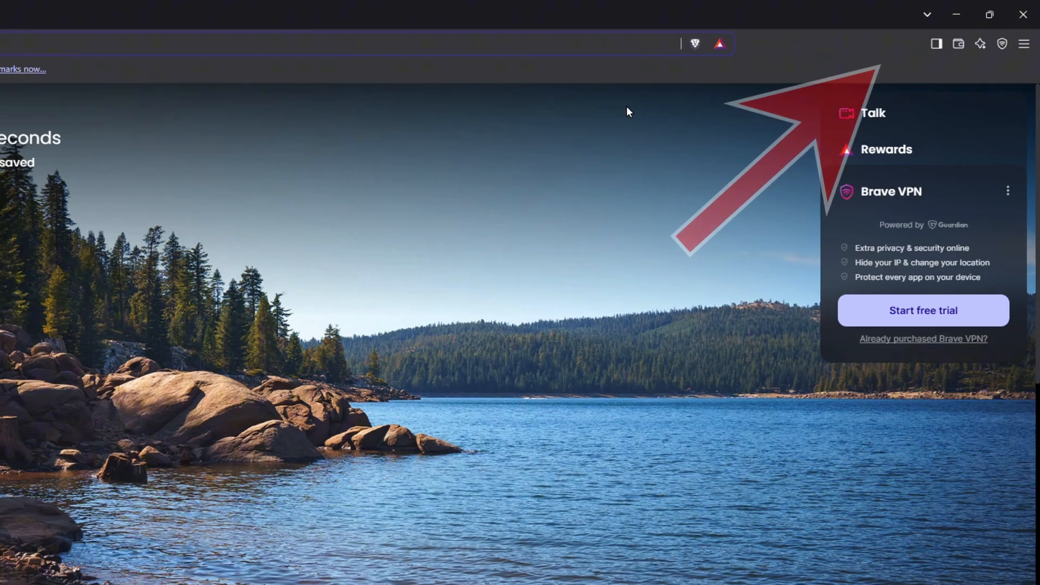
click(1023, 43)
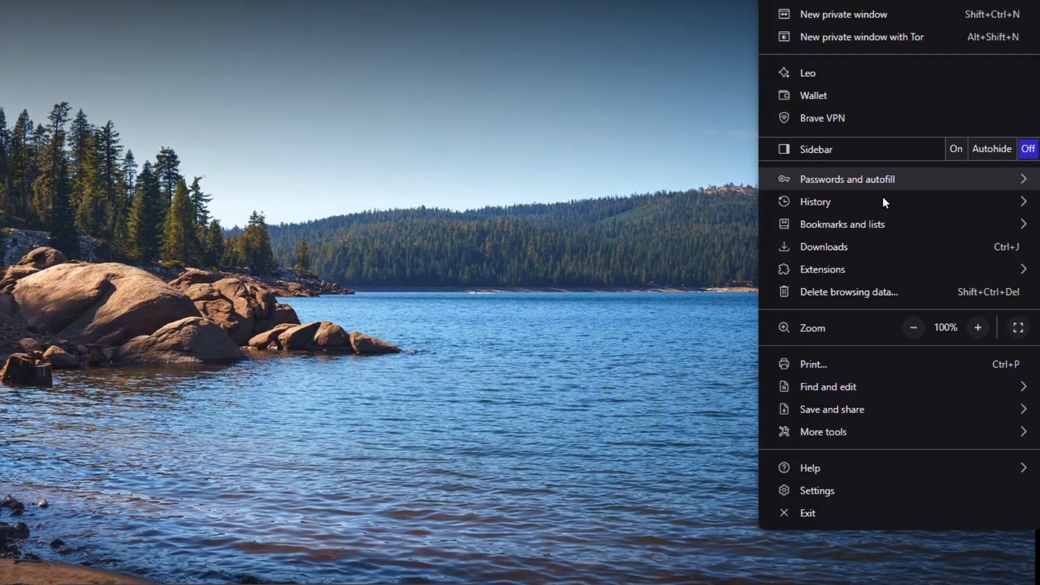
click(816, 490)
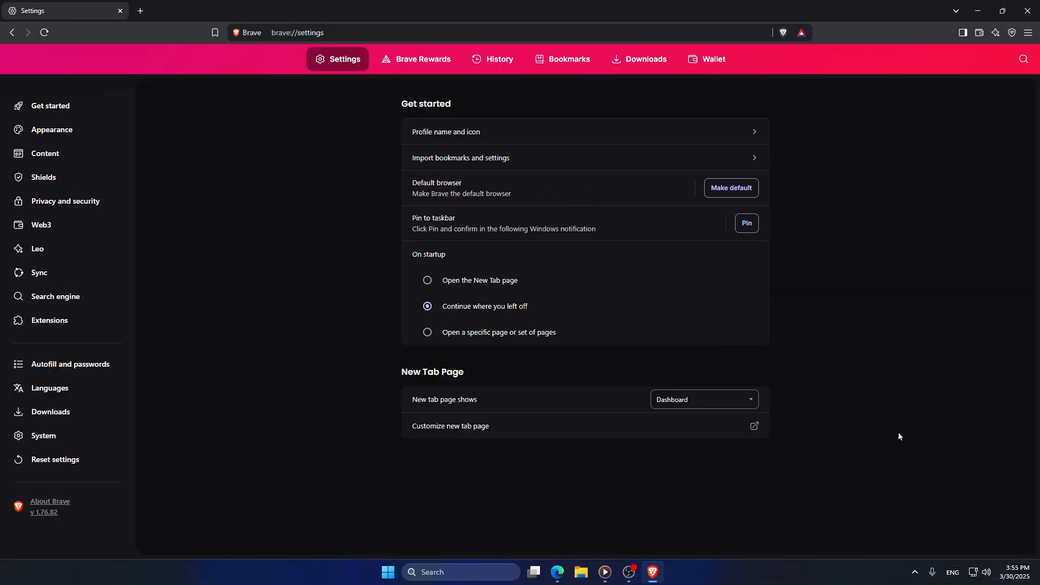
click(50, 503)
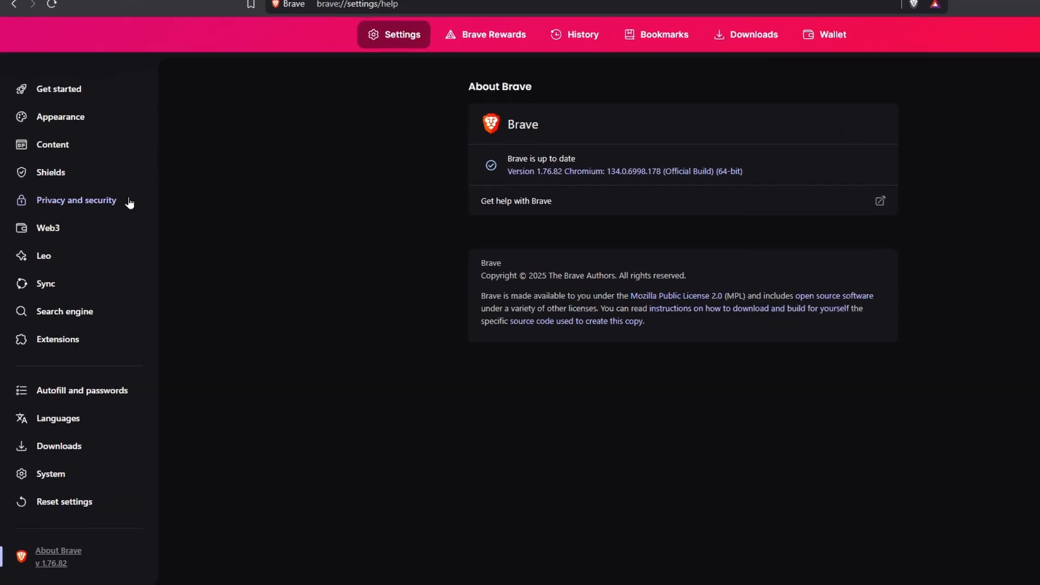
Delete browsing history, cookies and cached files for the All time range
click(76, 199)
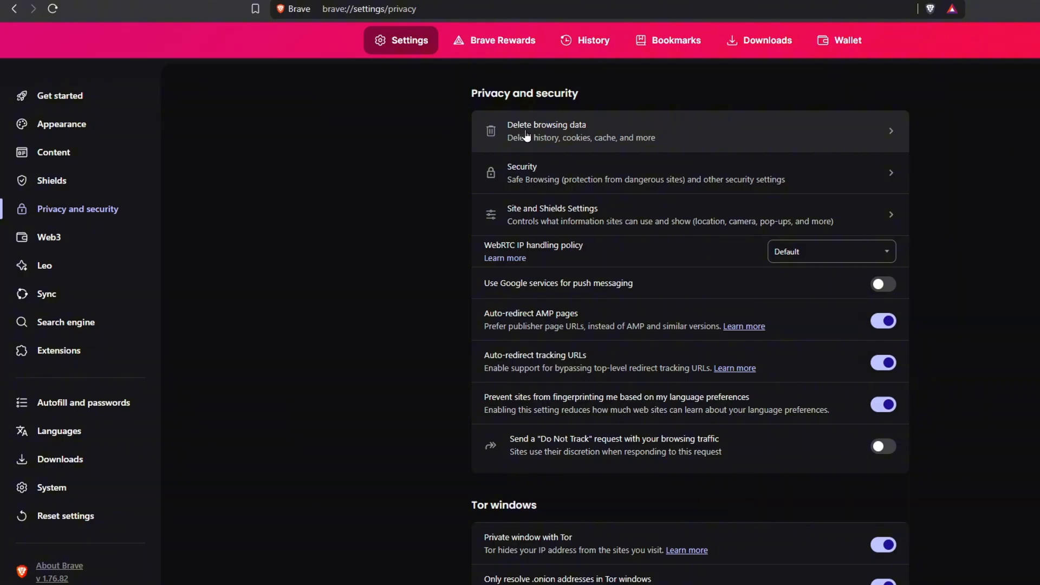
click(545, 131)
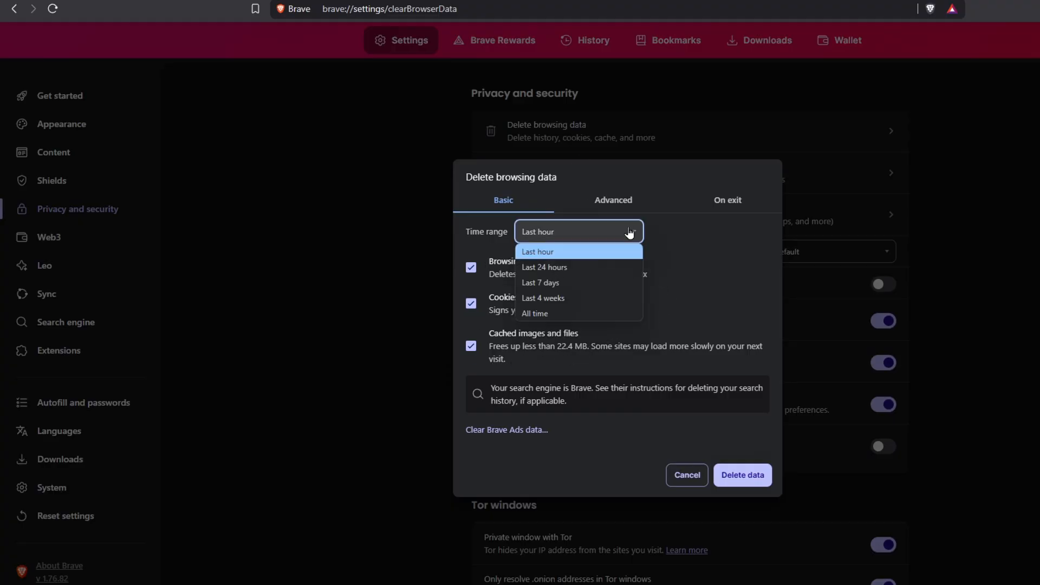
click(534, 313)
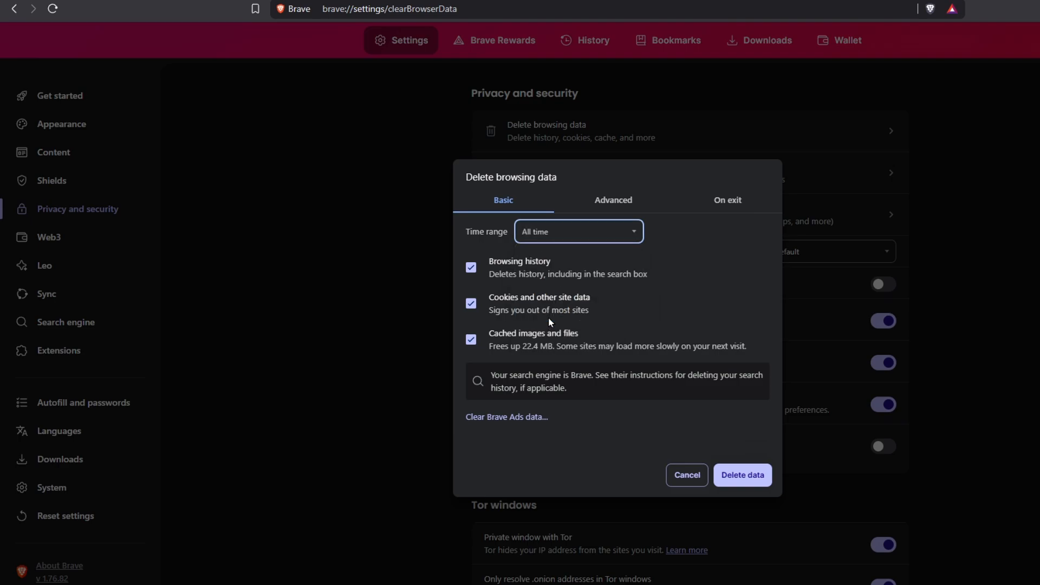
mouse_move(748, 478)
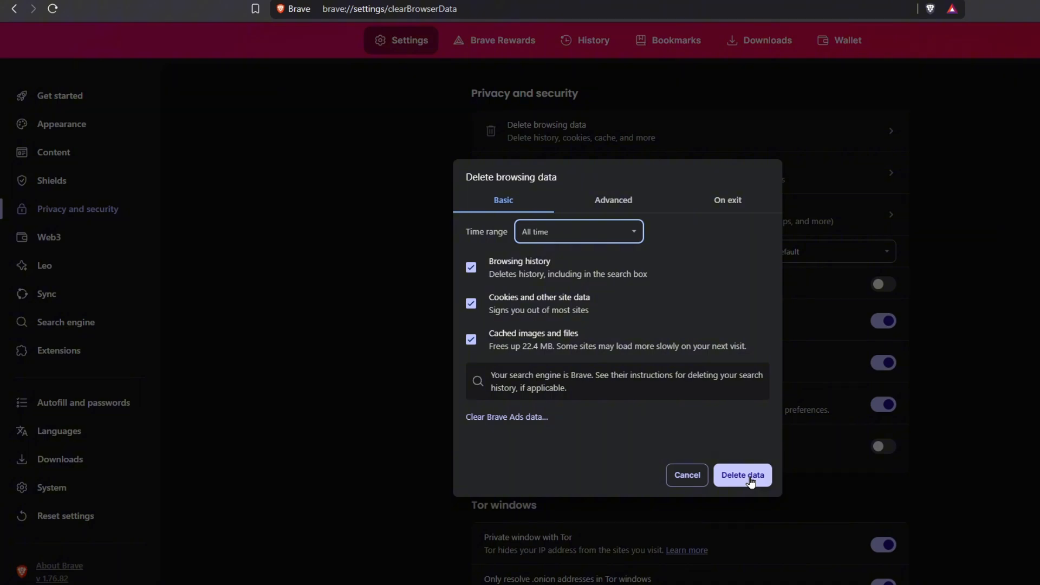
click(741, 475)
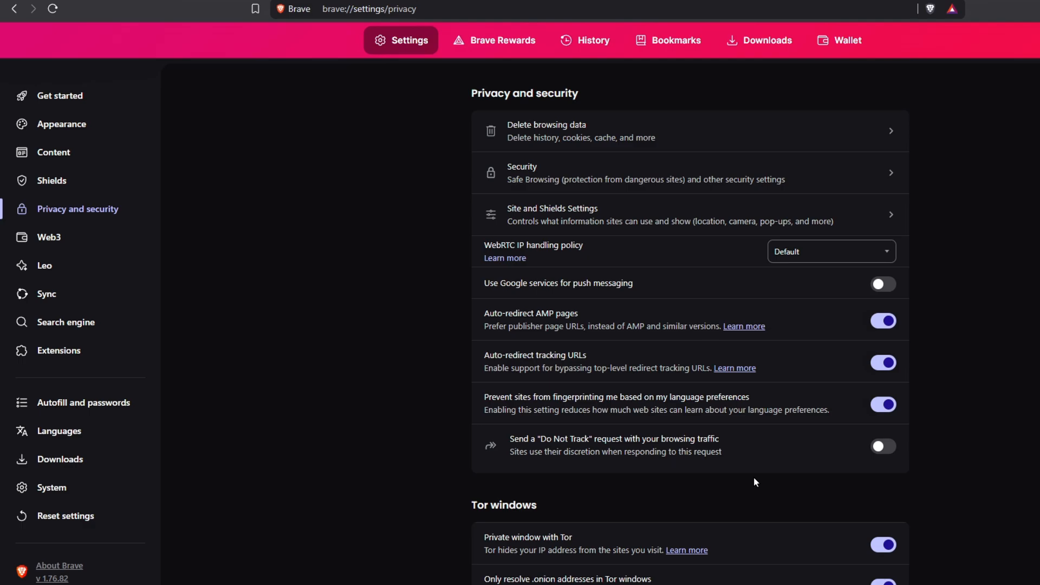
mouse_move(58, 349)
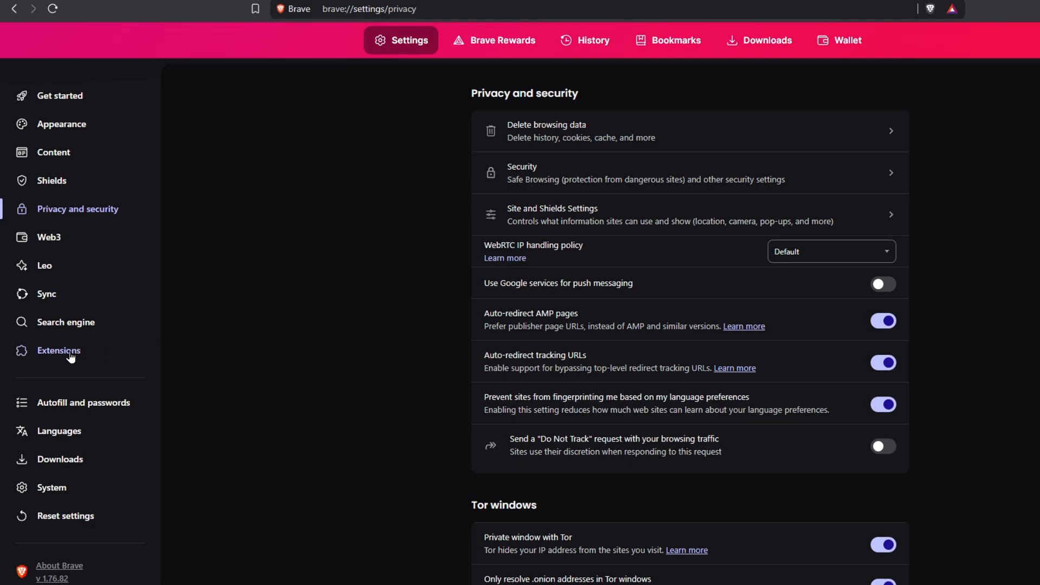
Review Manage extensions, which lists none, then move on to System settings
click(58, 350)
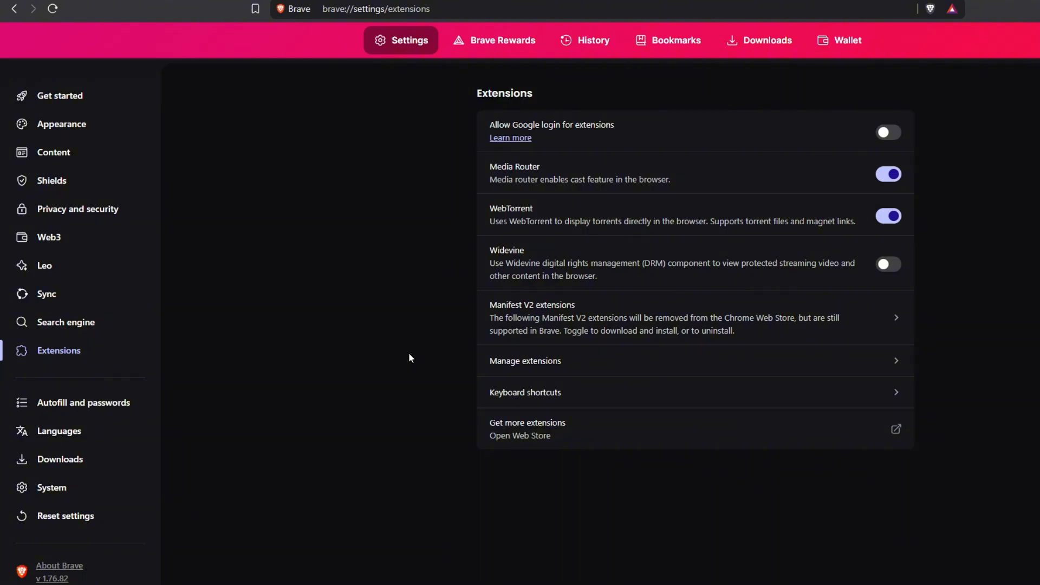
click(524, 360)
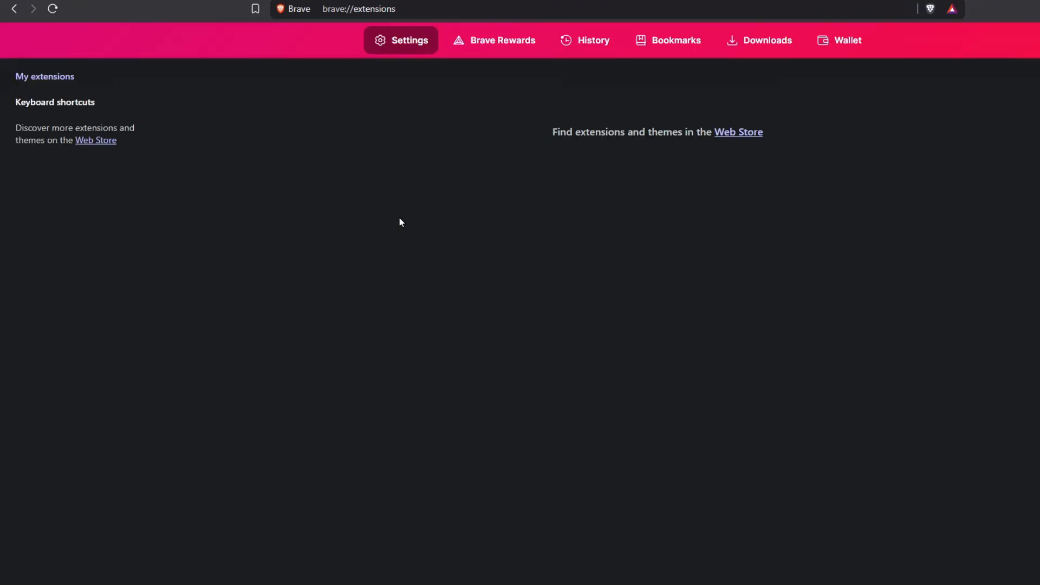
mouse_move(530, 213)
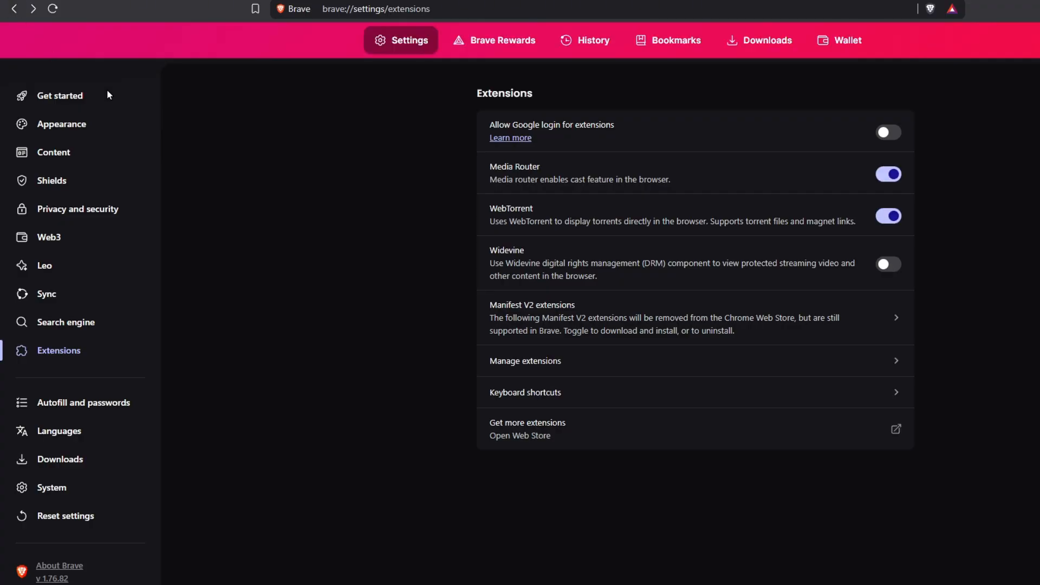
click(51, 488)
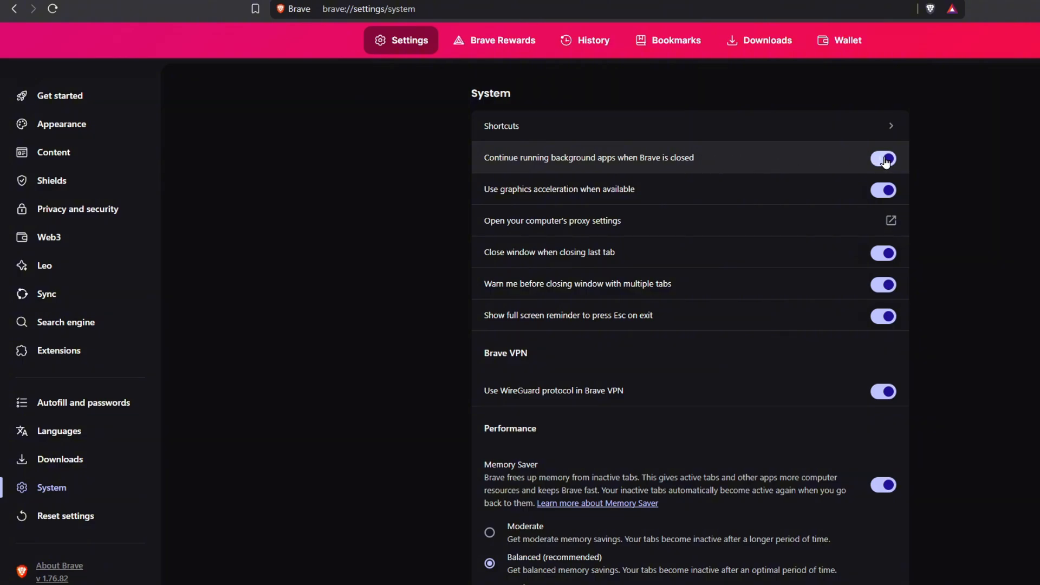
Switch off 'Continue running background apps when Brave is closed'
click(883, 158)
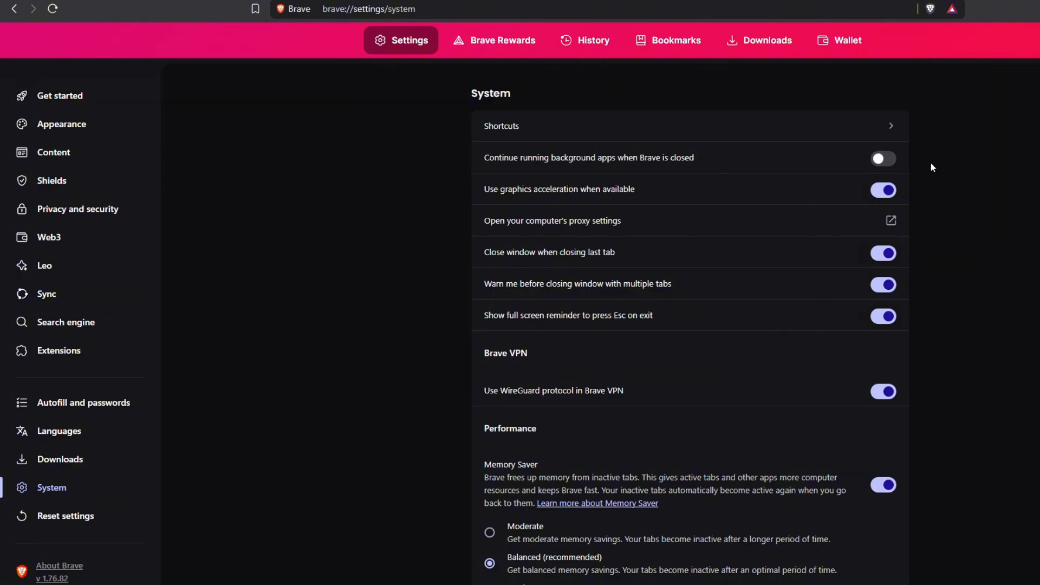
mouse_move(604, 173)
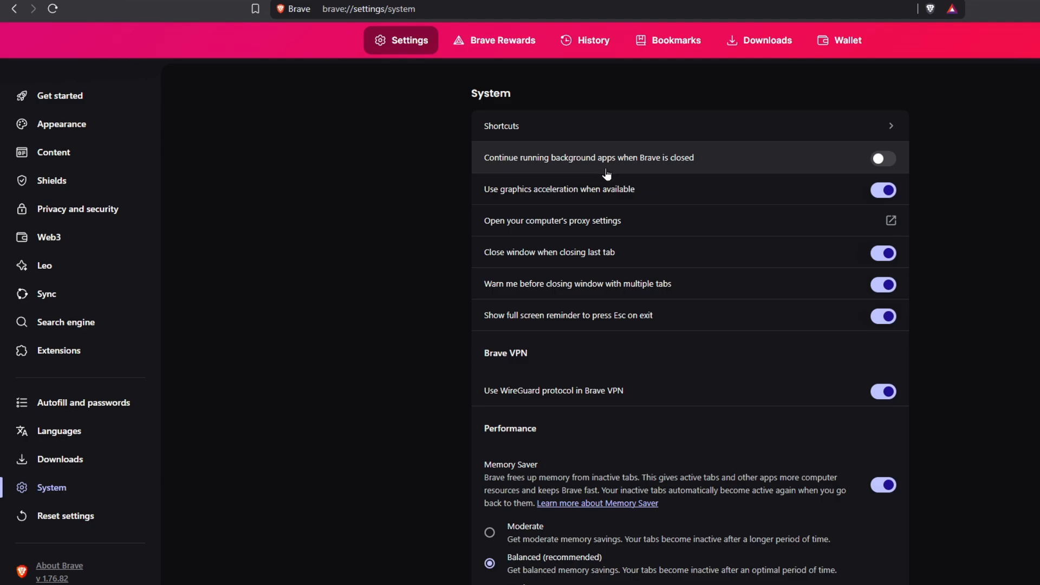
mouse_move(668, 205)
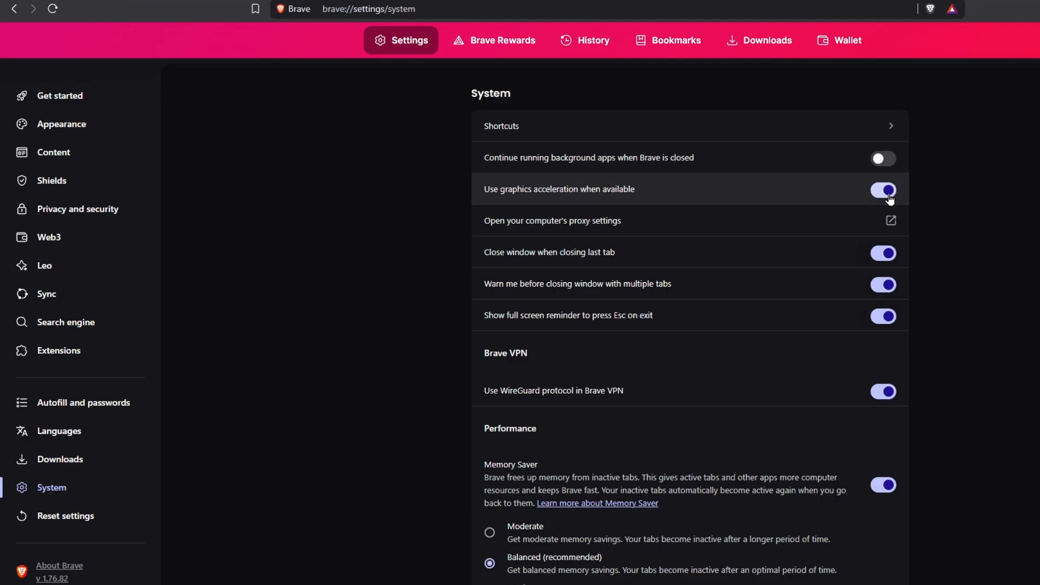
mouse_move(939, 155)
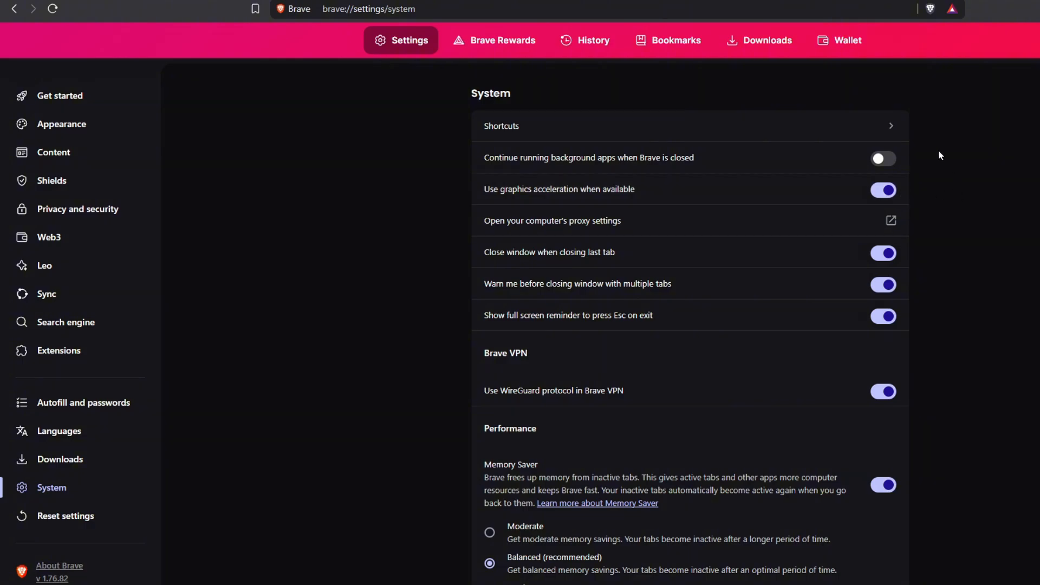
Set the secure DNS provider to Google (Public DNS) under Security, then return to System
click(77, 208)
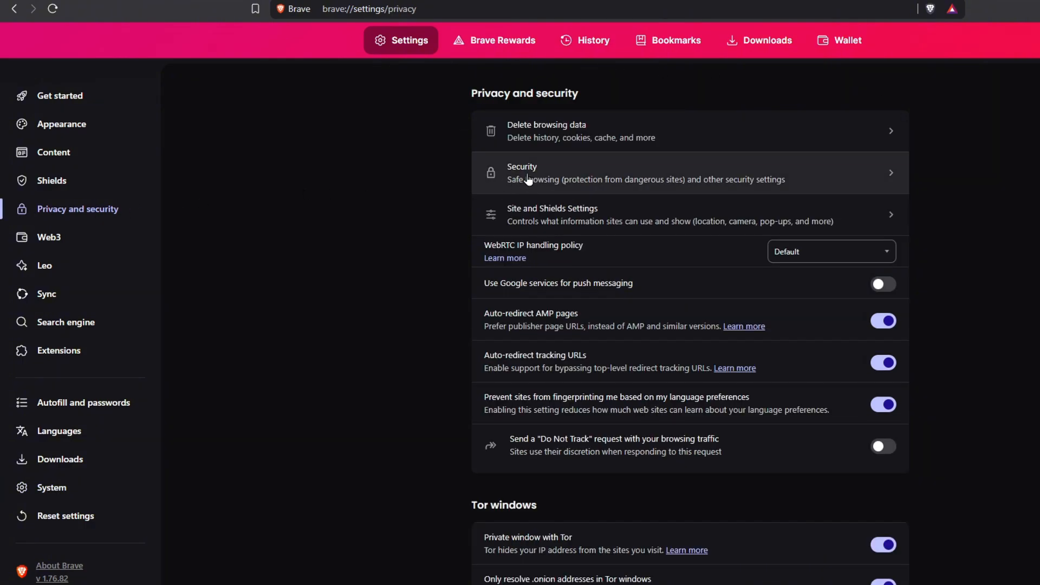
click(663, 173)
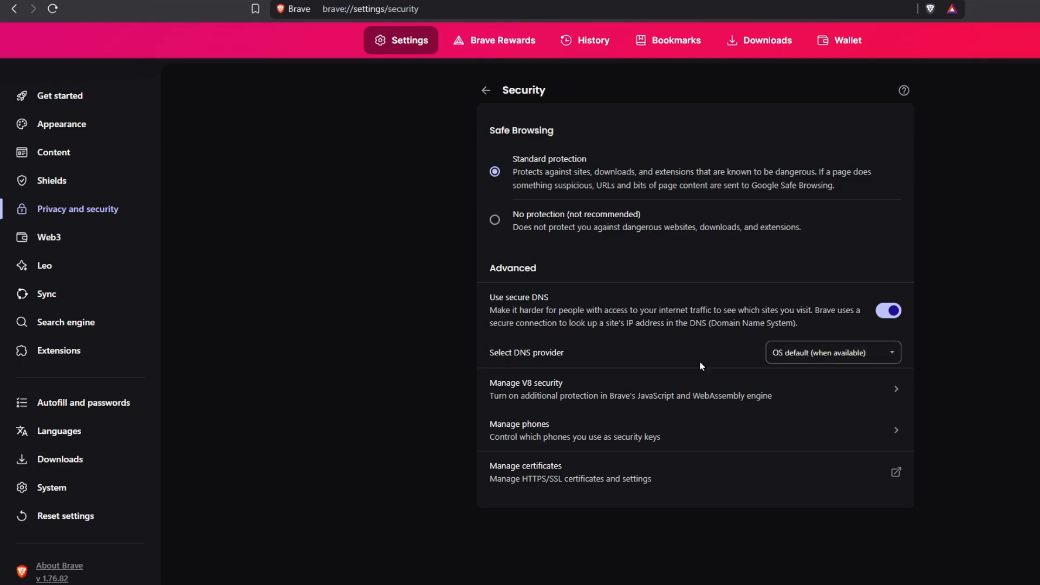
click(831, 352)
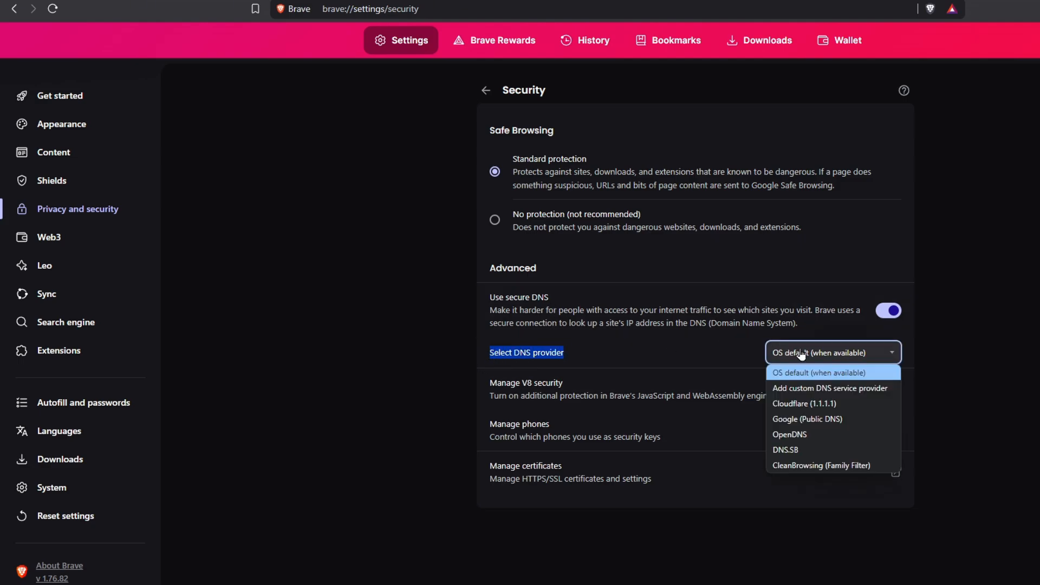
click(803, 403)
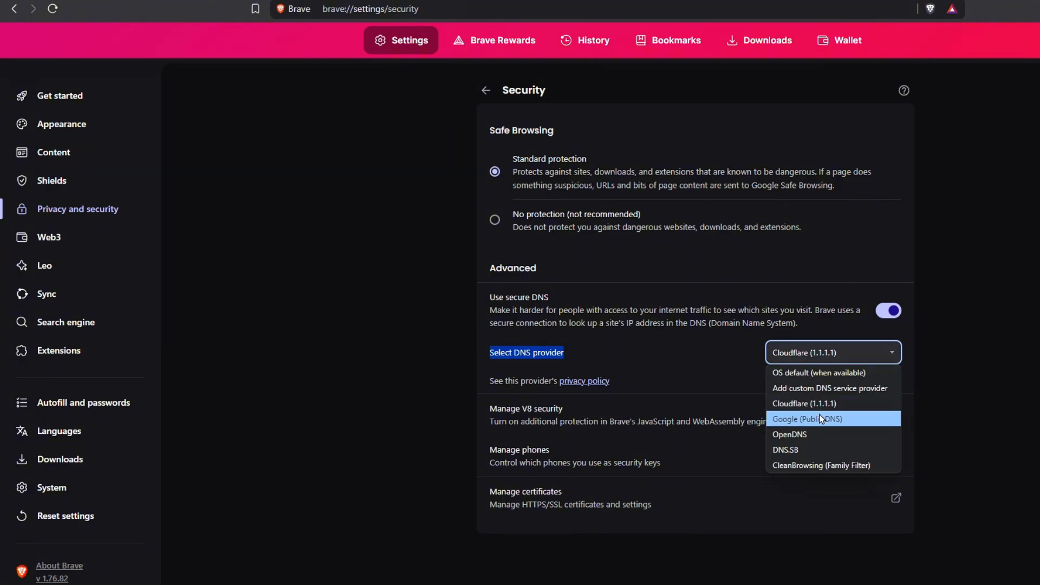
click(806, 418)
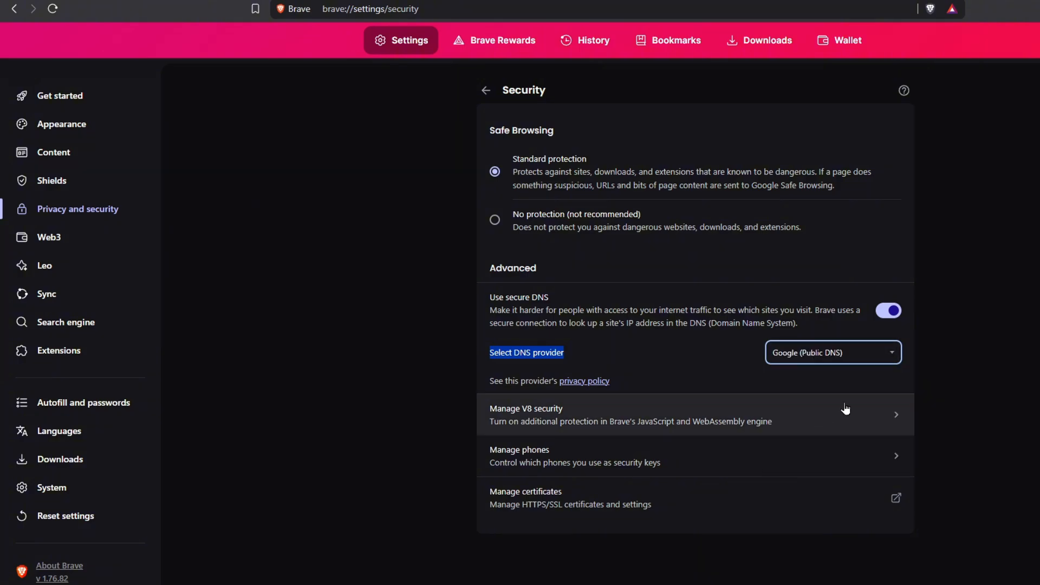
click(51, 486)
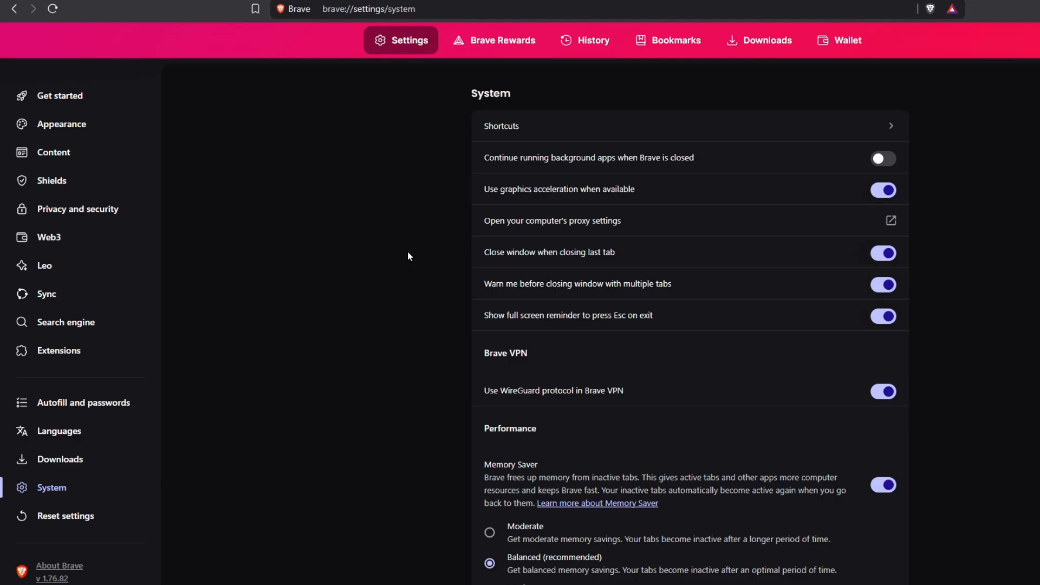
click(883, 485)
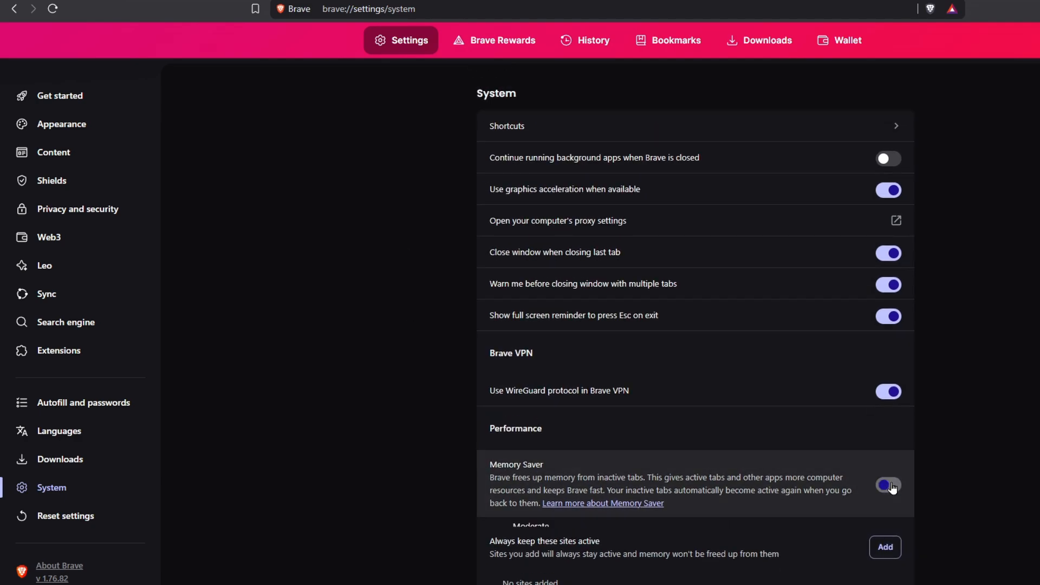
click(888, 485)
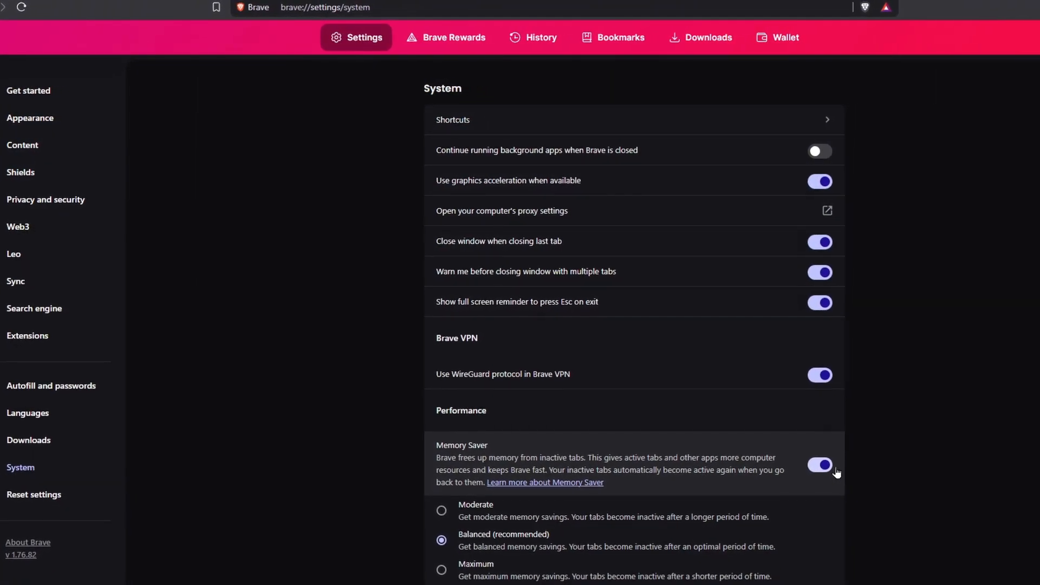
scroll(down, 3)
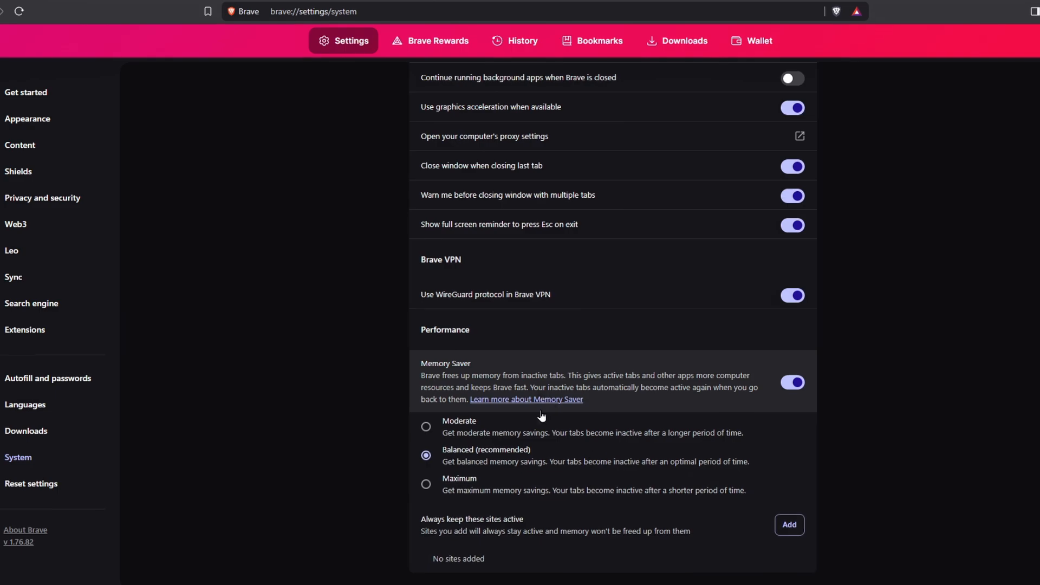